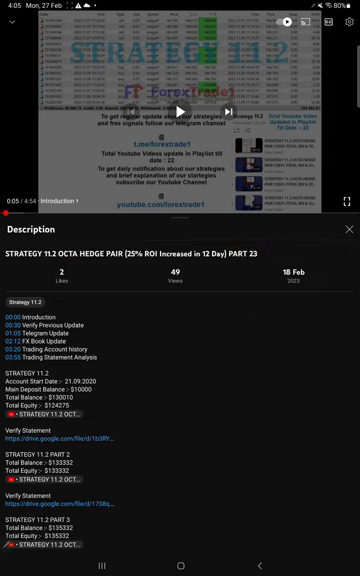
Scroll down the Myfxbook account page and open the trading activity section
scroll(down, 3)
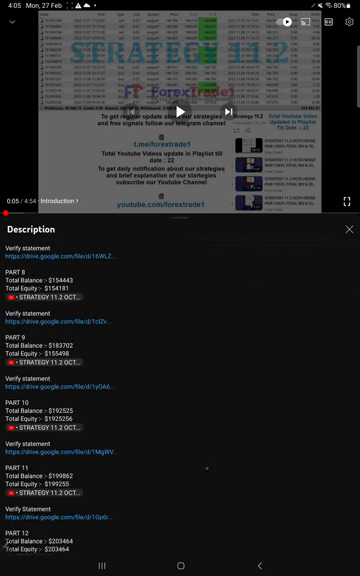
scroll(down, 3)
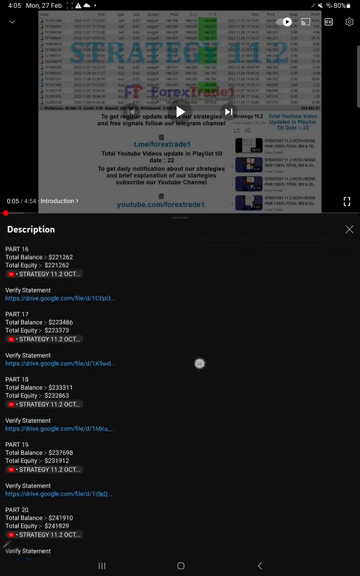
scroll(down, 3)
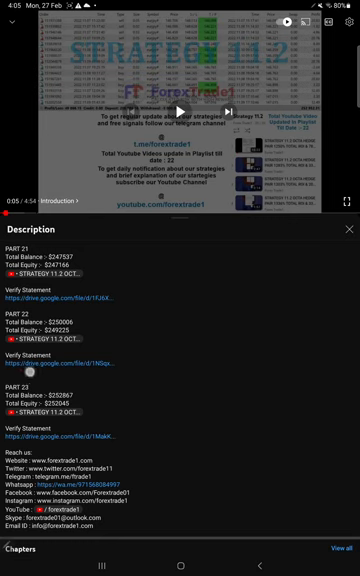
drag(30, 370, 120, 444)
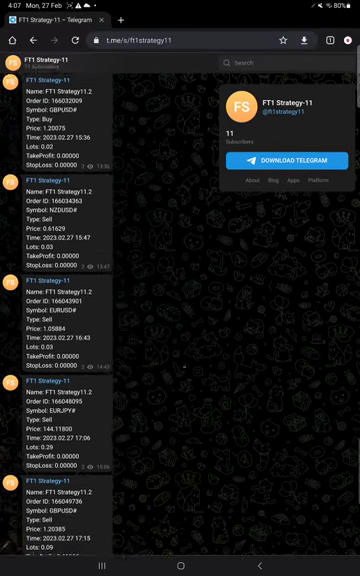
scroll(down, 3)
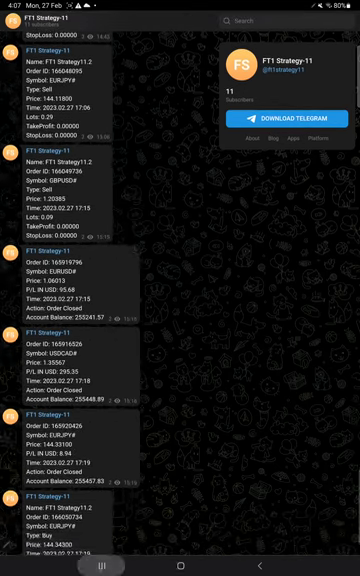
click(180, 558)
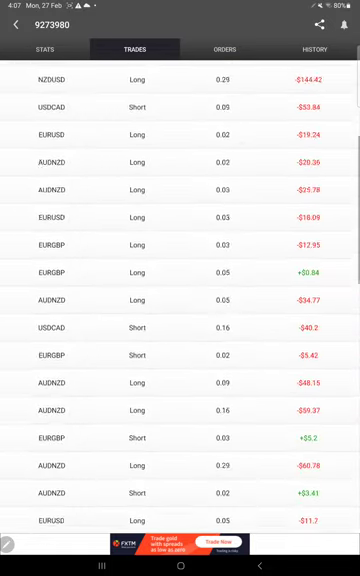
View the empty pending Orders list, then the History of closed long and short trades
click(234, 52)
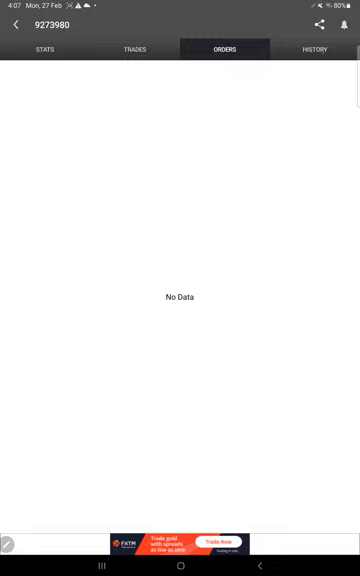
click(316, 50)
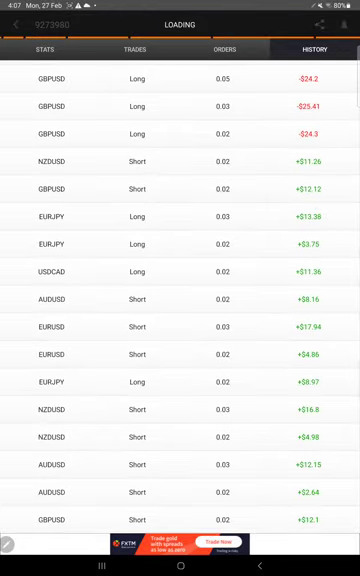
scroll(down, 3)
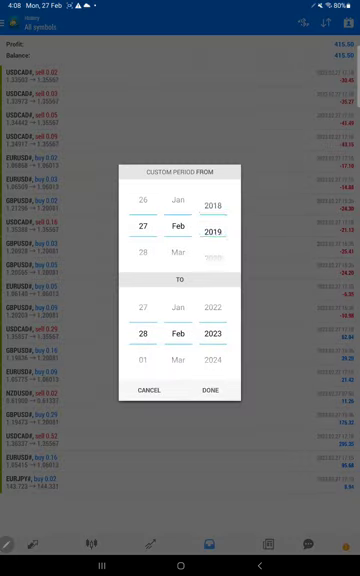
Confirm the 2019–2023 custom period and scroll through the closed buy and sell deals
click(210, 388)
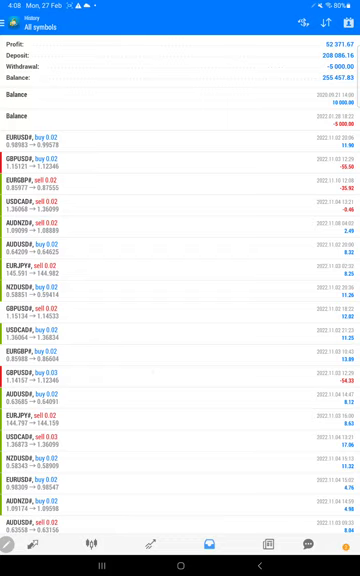
scroll(down, 3)
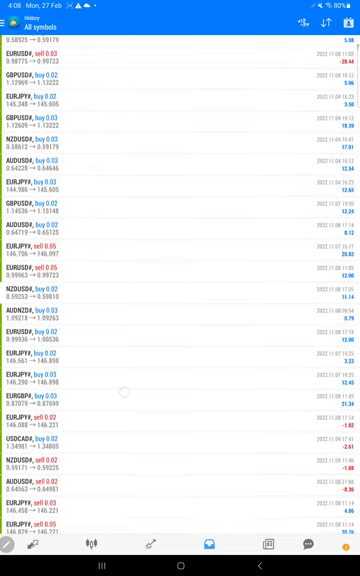
scroll(down, 3)
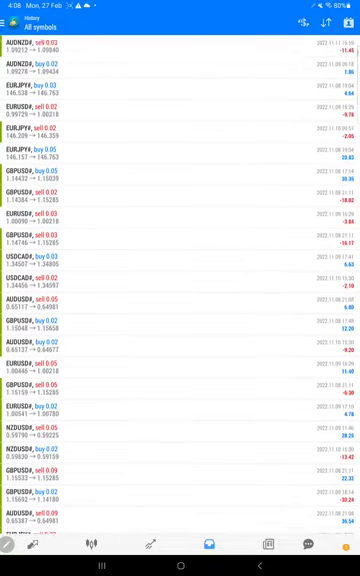
scroll(down, 3)
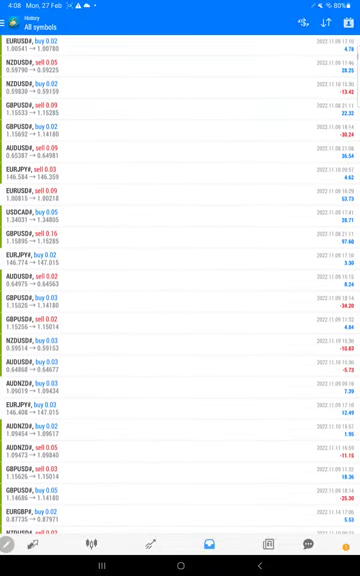
scroll(down, 3)
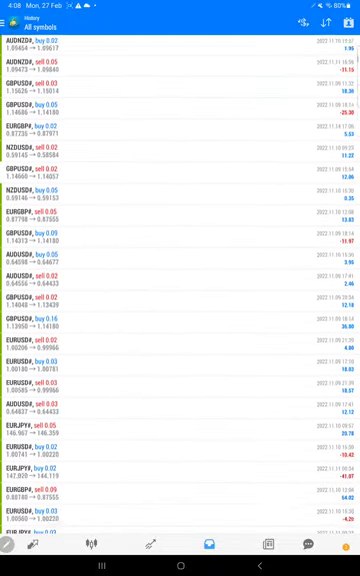
scroll(down, 3)
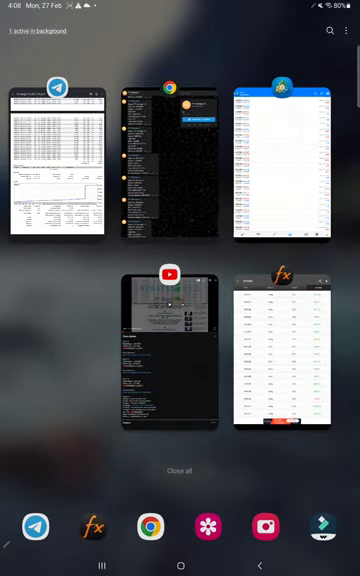
Return from recent apps to the annotated Strategy 11.2 statement PDF with red risk-reward notes
click(62, 164)
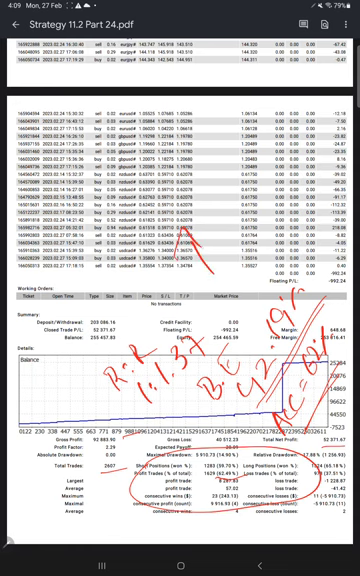
drag(210, 270, 284, 216)
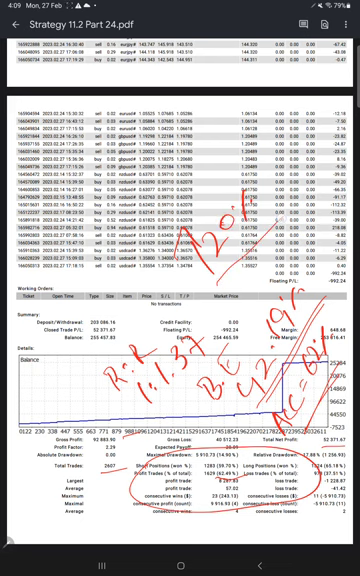